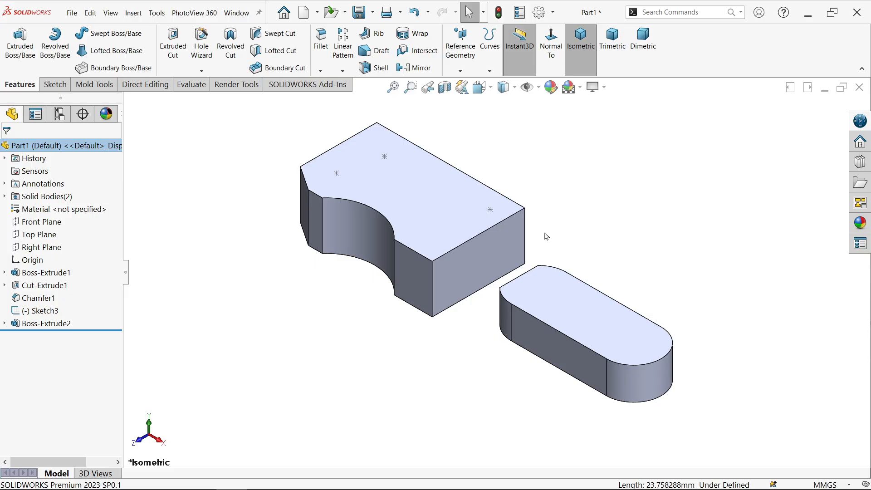
mouse_move(328, 315)
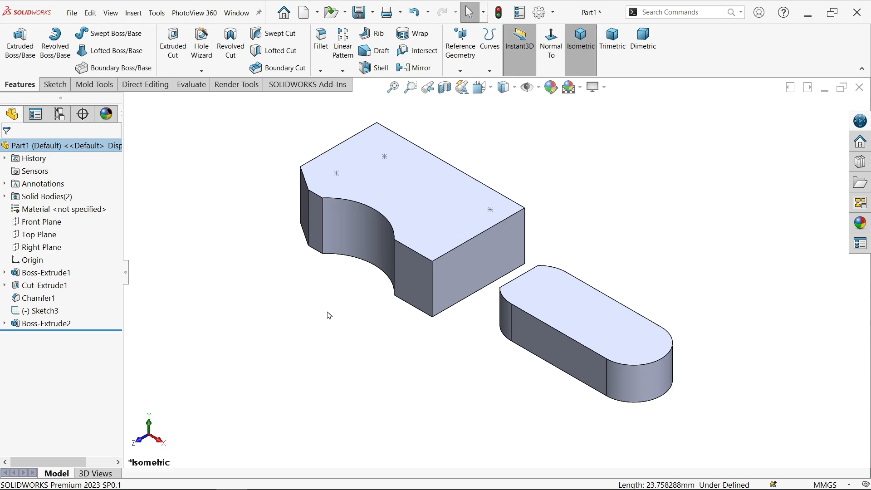
mouse_move(420, 280)
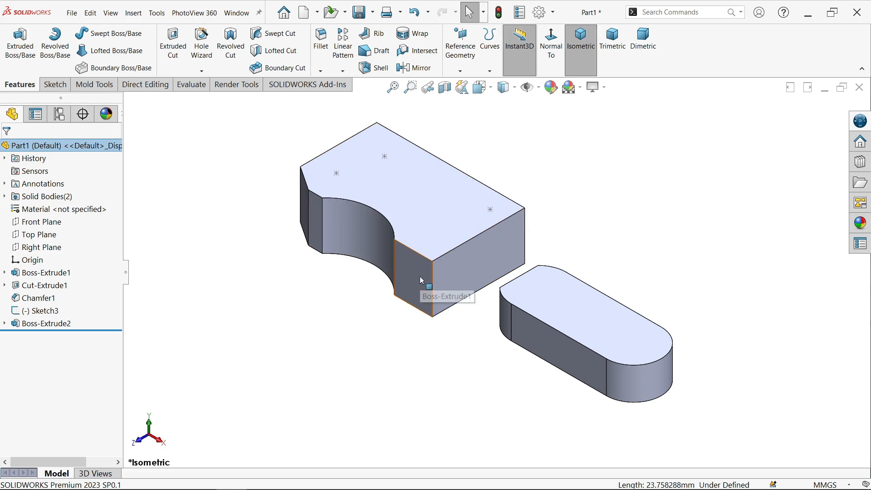
mouse_move(461, 77)
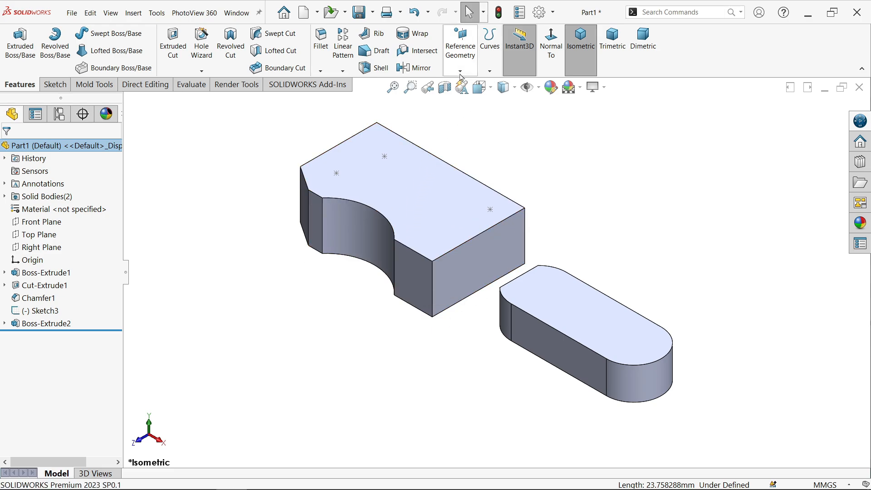
Step: Open the Reference Geometry dropdown to show the point option
click(460, 45)
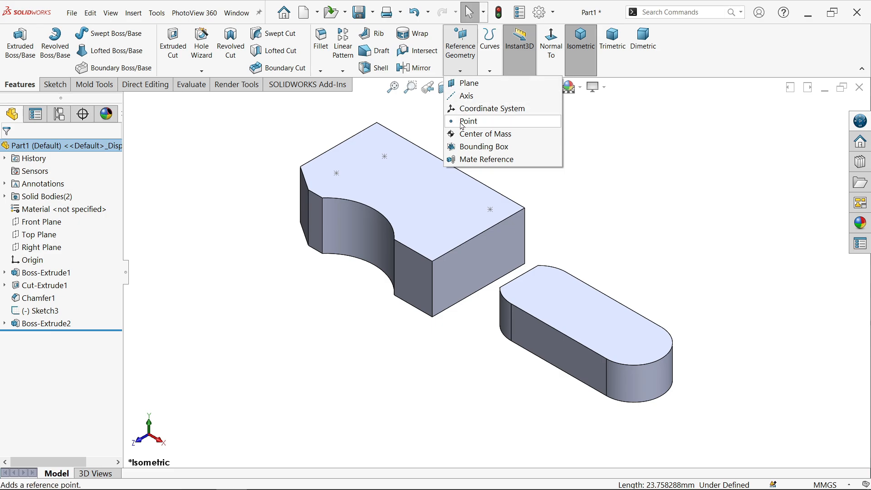
Step: Start a reference point at the curved cutout's arc centre and pin the dialog open
click(470, 121)
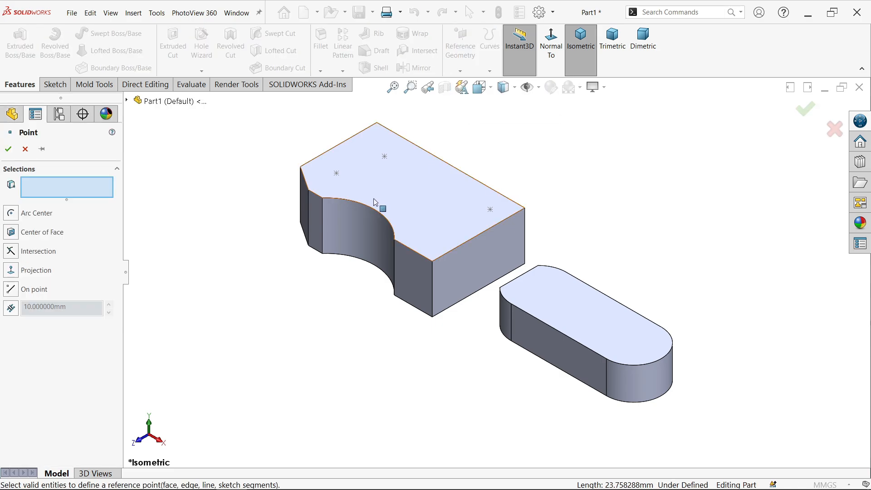
mouse_move(284, 210)
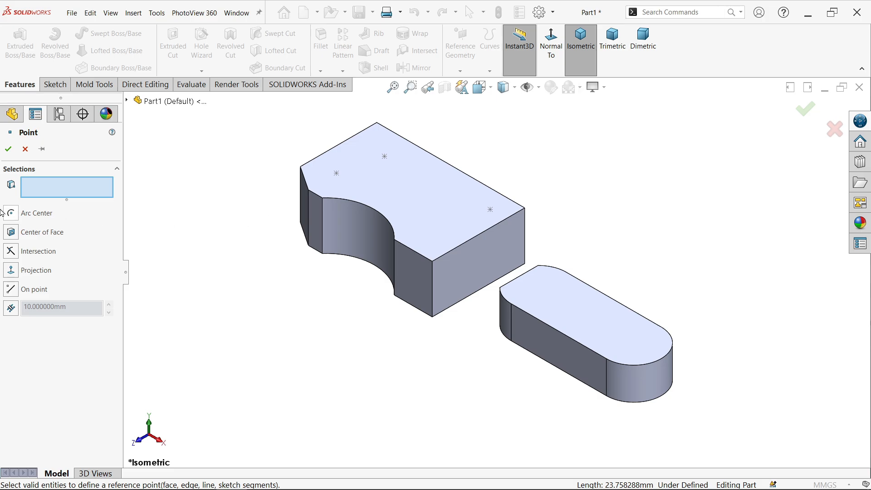
mouse_move(10, 213)
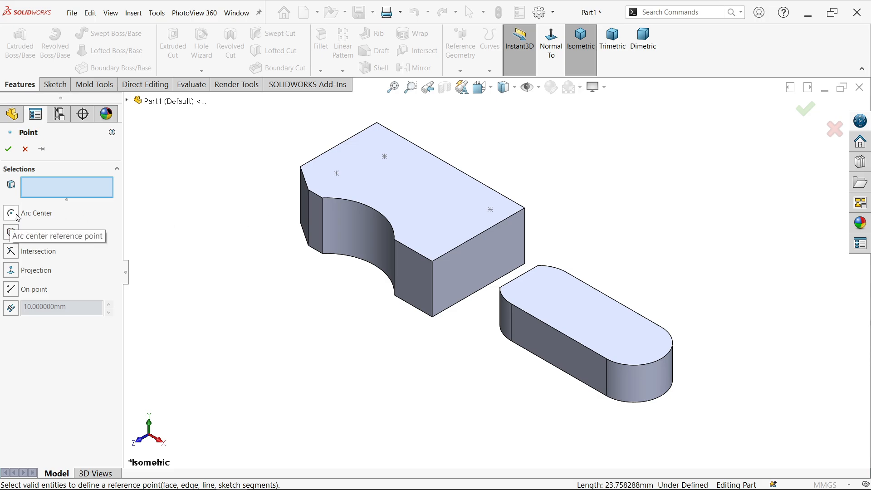
mouse_move(272, 215)
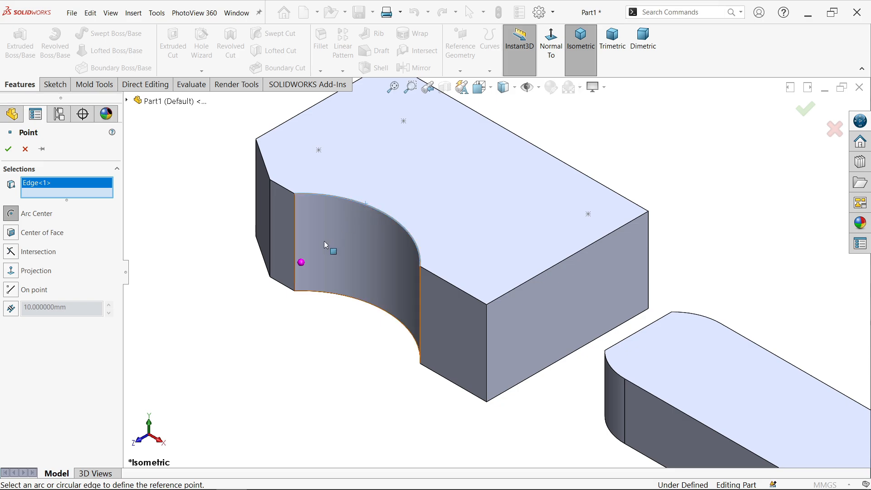
mouse_move(300, 268)
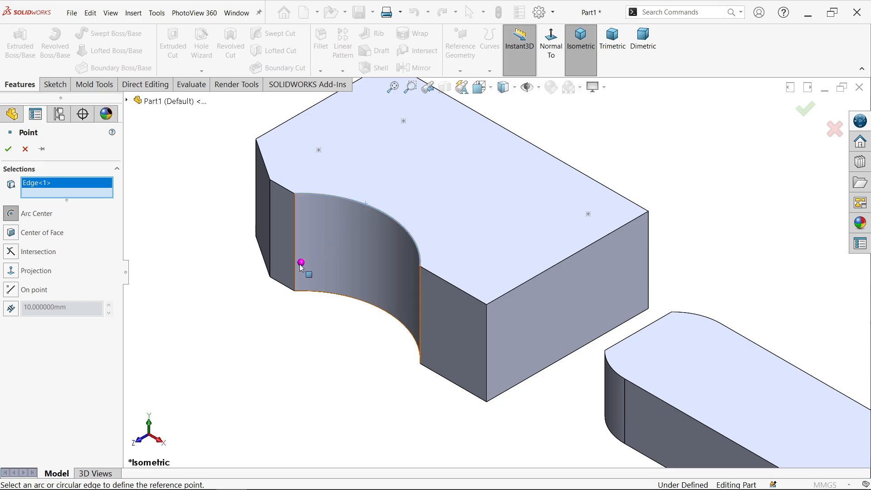
mouse_move(308, 267)
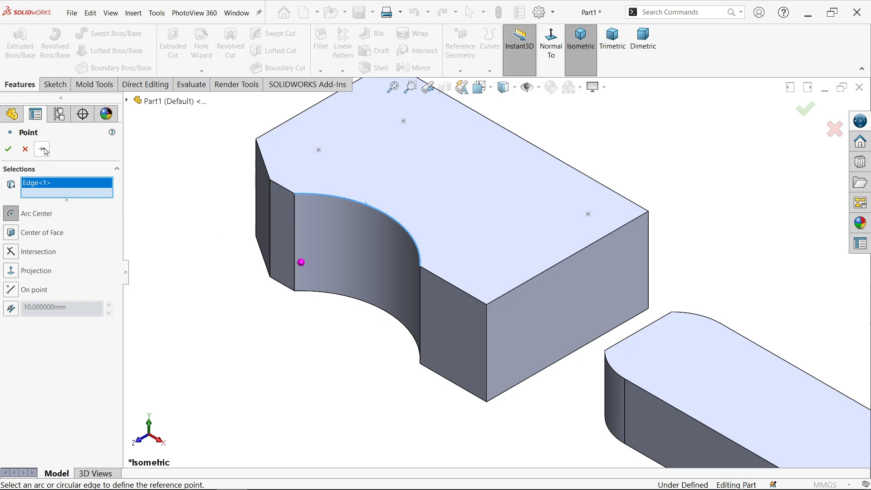
mouse_move(42, 148)
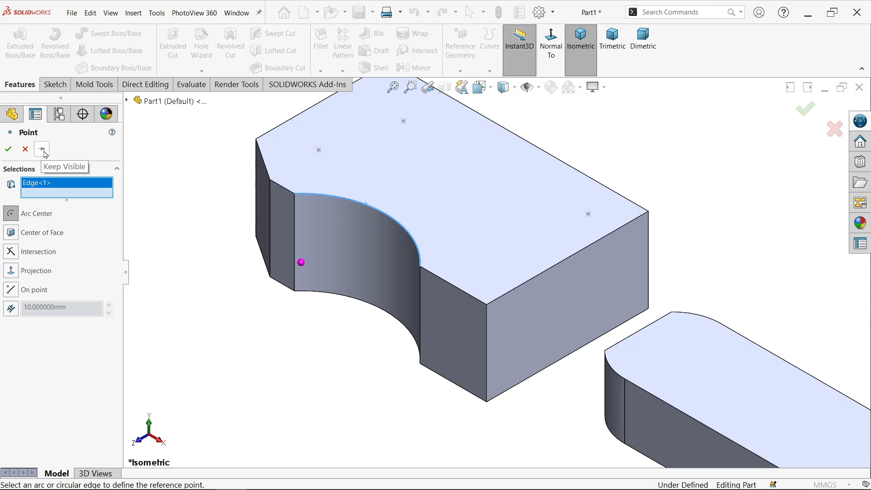
click(8, 149)
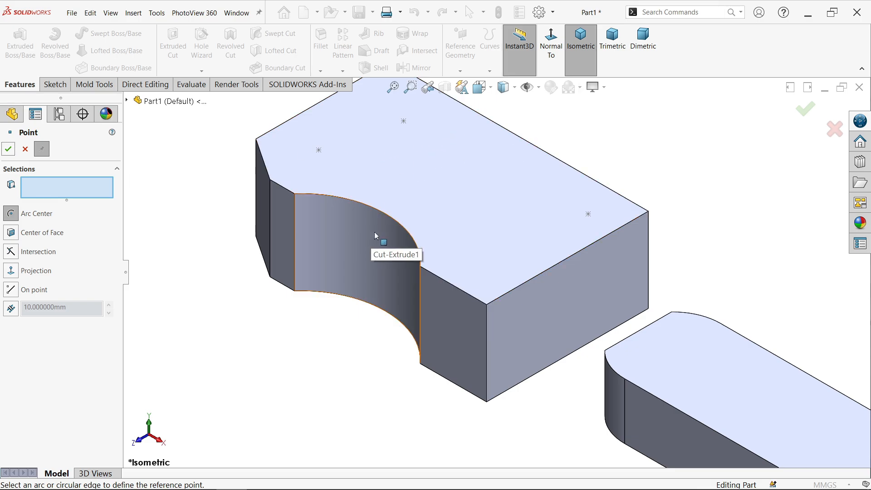
Step: Turn on View Points from the Hide/Show Items dropdown
click(527, 87)
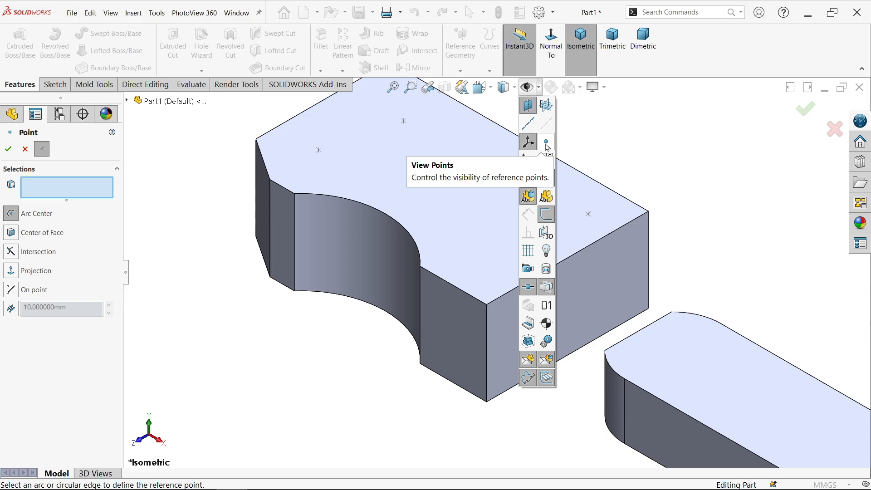
click(520, 175)
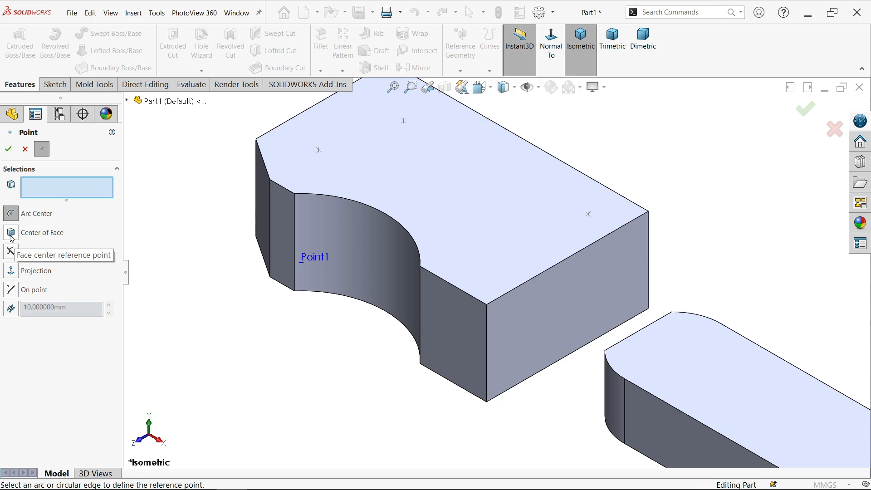
Step: Create Point2 at the centre of the larger block's top face
click(10, 232)
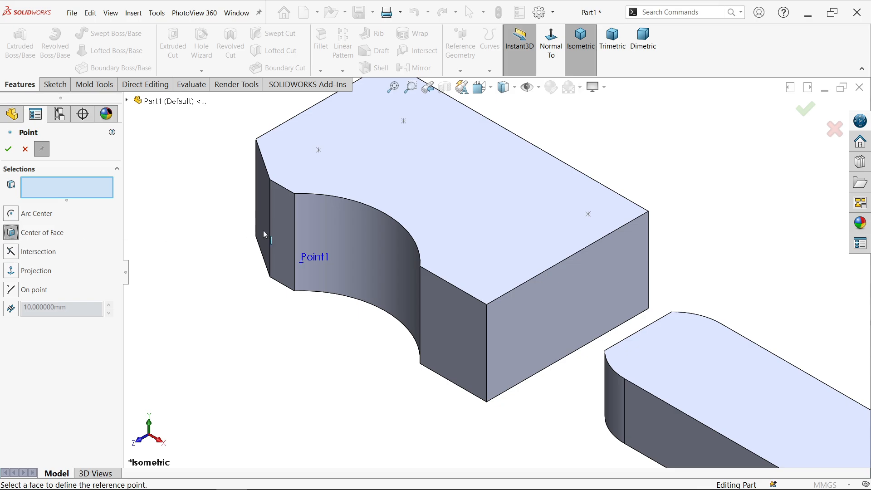
mouse_move(97, 240)
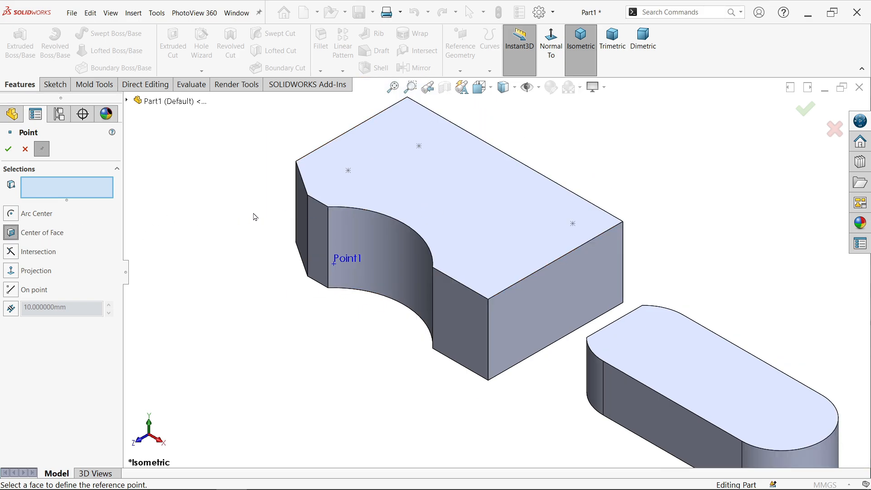
click(467, 194)
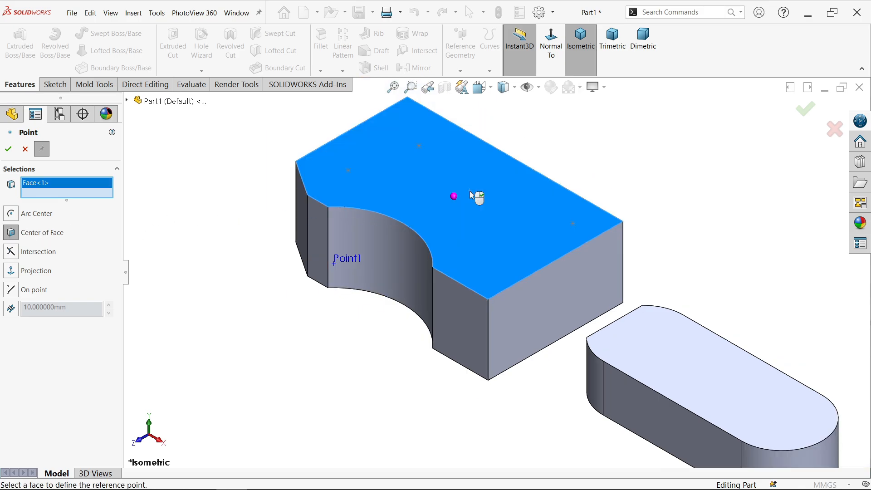
mouse_move(455, 200)
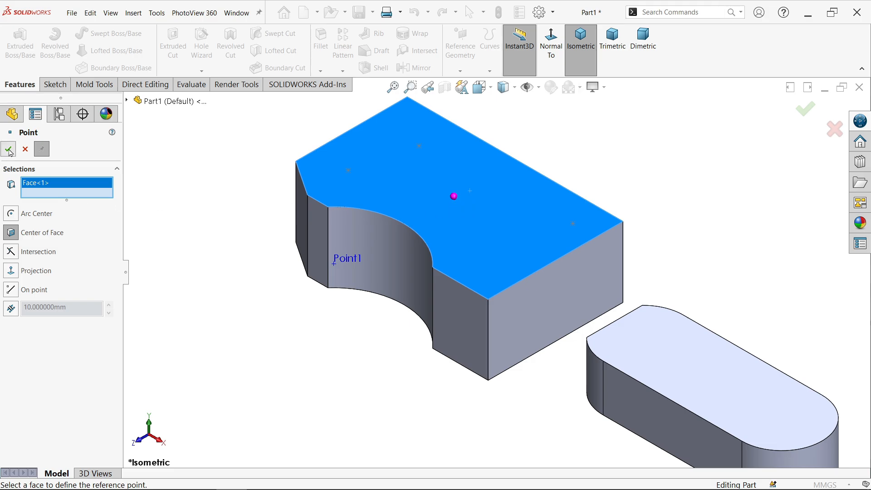
click(470, 192)
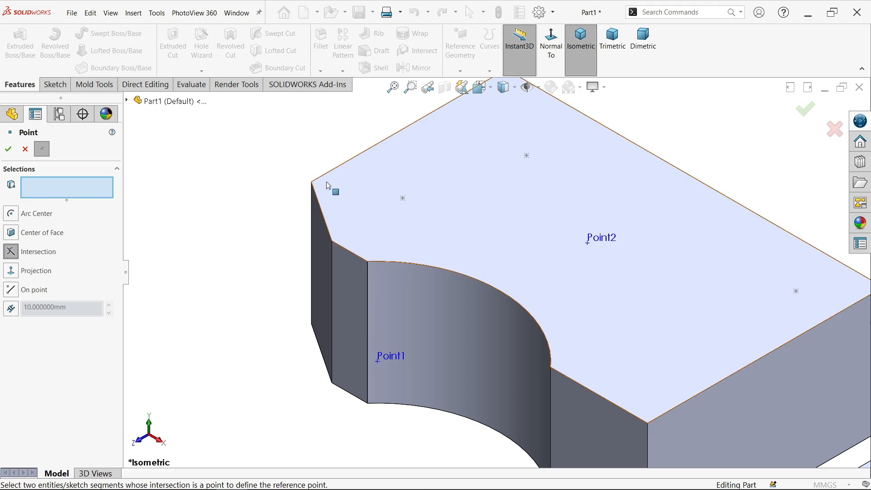
Step: Create Point3 at the intersection of the long top edge and the edge beside the chamfer
click(347, 248)
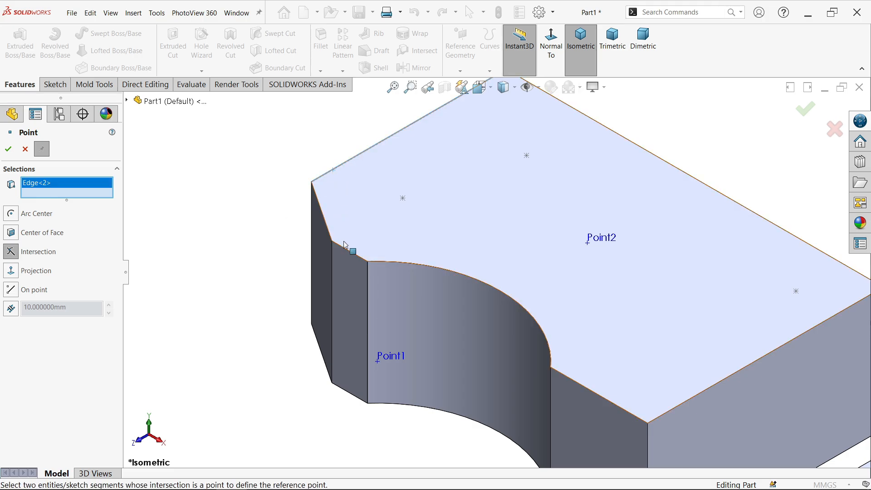
click(349, 172)
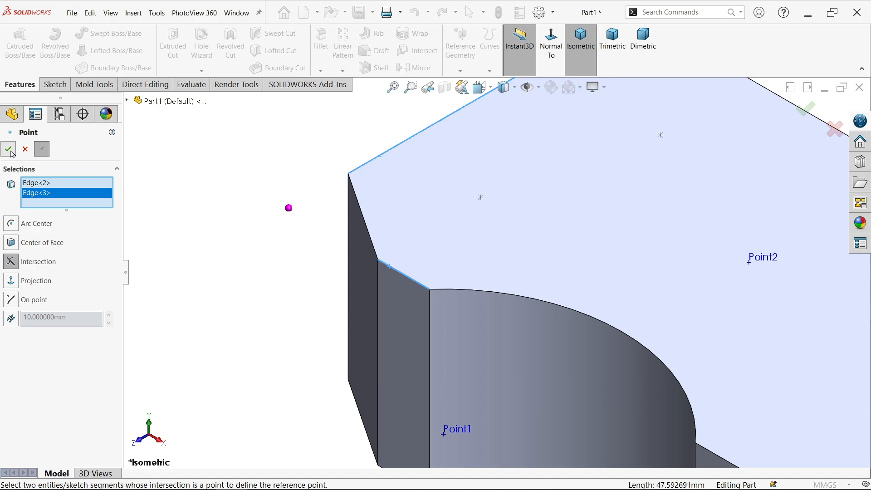
click(8, 149)
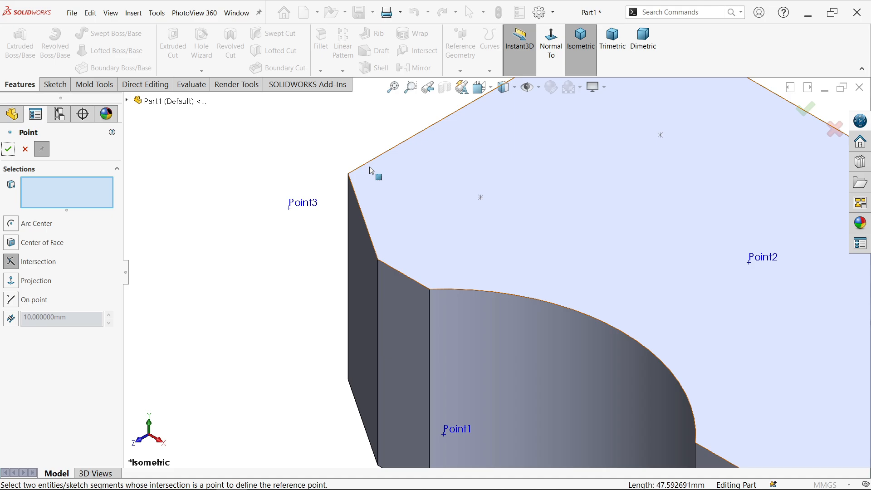
mouse_move(401, 277)
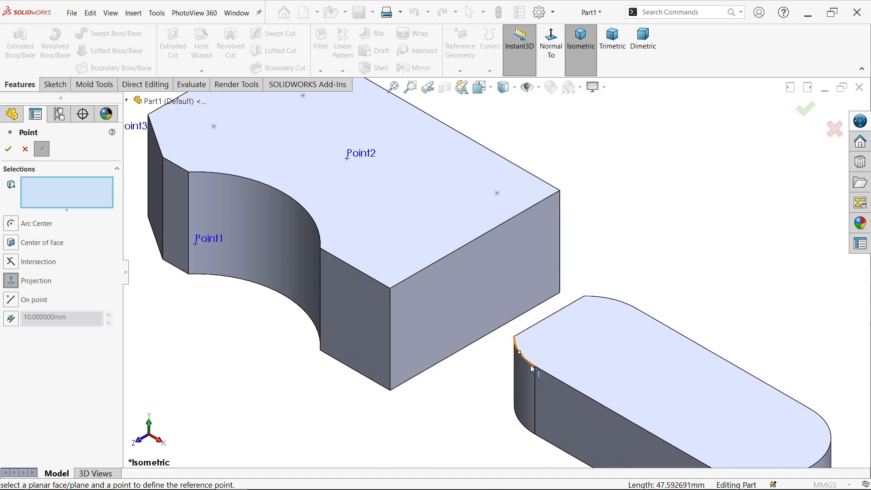
mouse_move(433, 302)
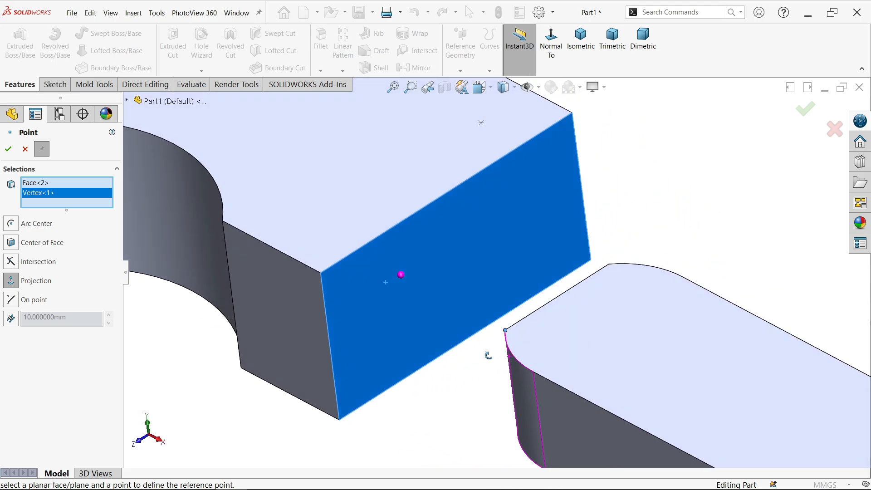
Step: Confirm Point4, projected from the small body's vertex onto the block's end face
click(8, 149)
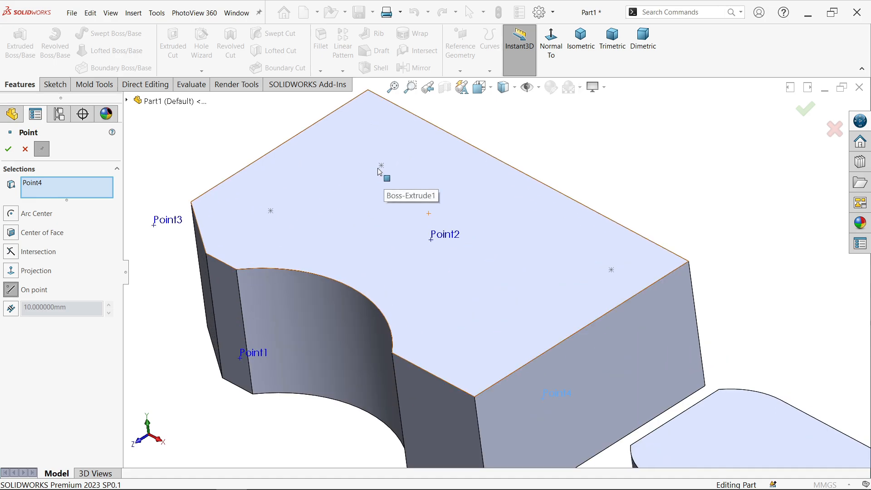
Step: Create Point5 on the top-face sketch point, removing Point4 from the selections
click(381, 166)
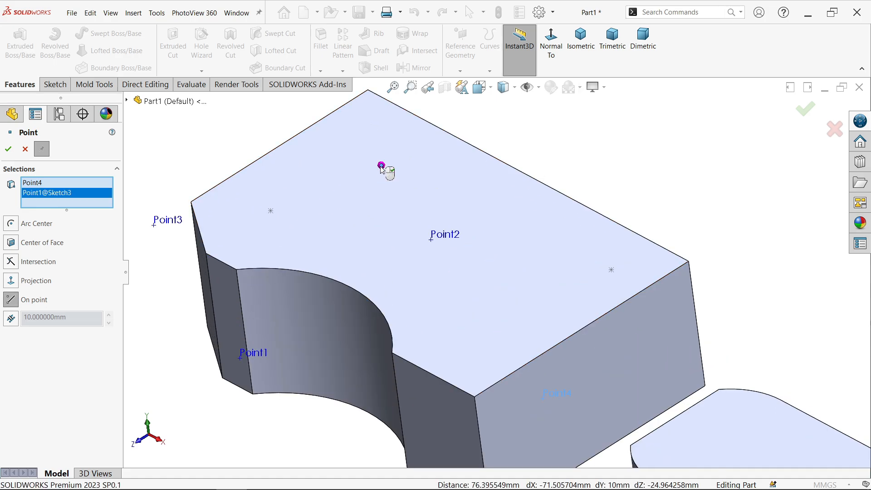
mouse_move(76, 208)
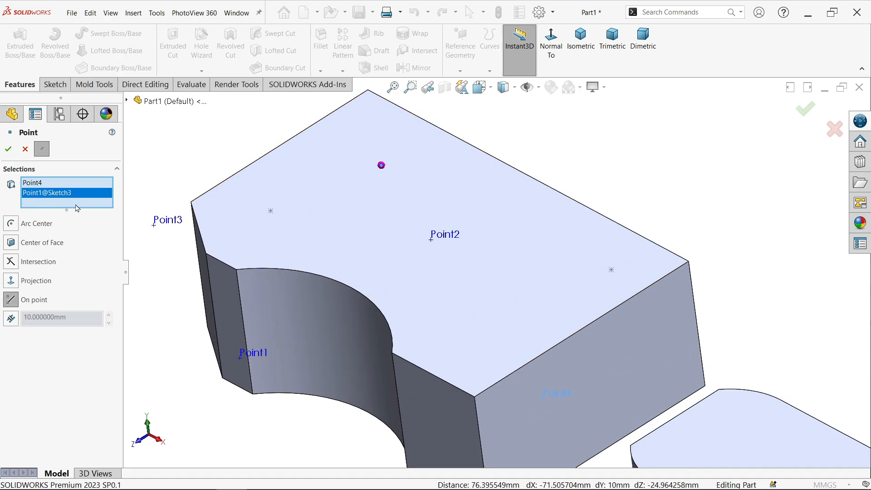
click(32, 182)
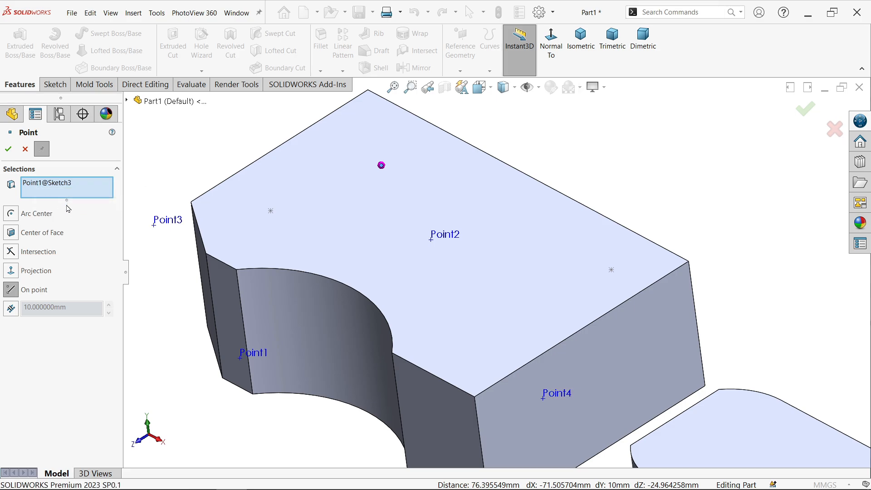
mouse_move(264, 211)
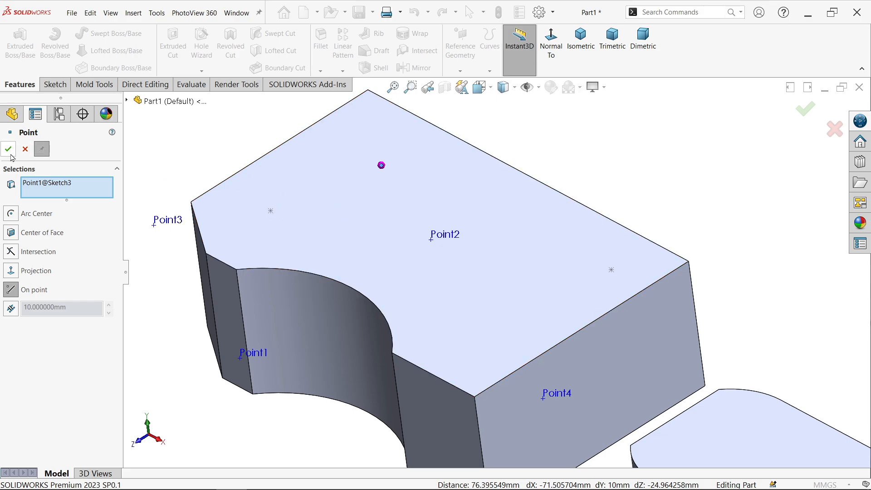
click(381, 165)
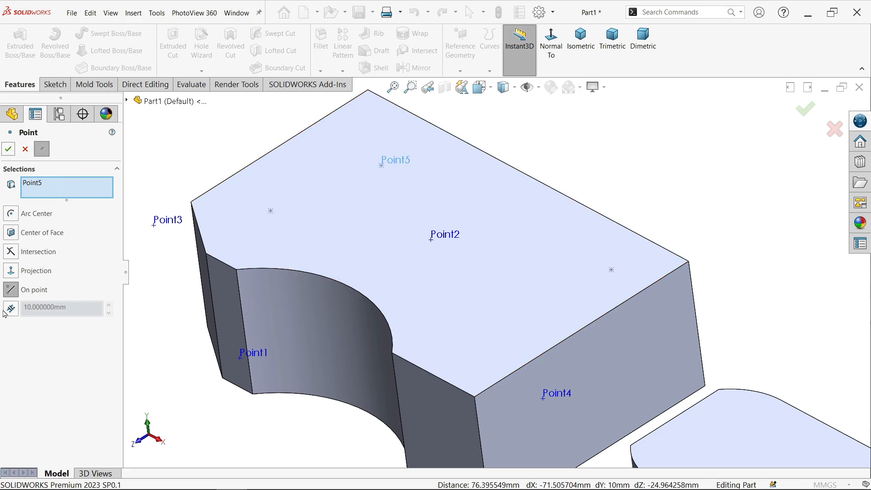
mouse_move(9, 309)
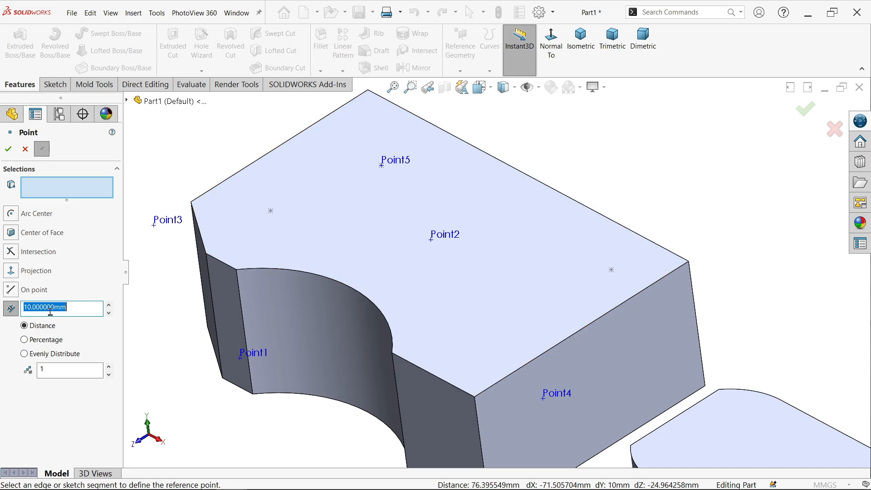
mouse_move(566, 197)
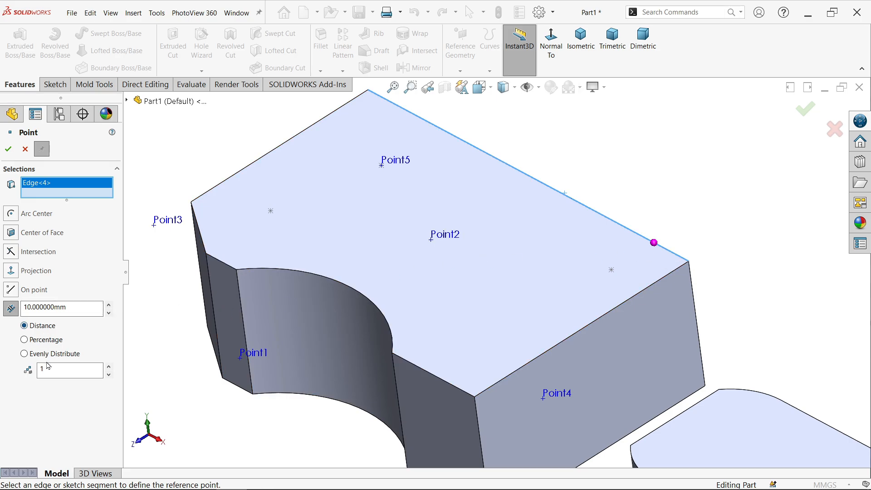
Step: Preview four evenly distributed points along the long top edge
click(109, 366)
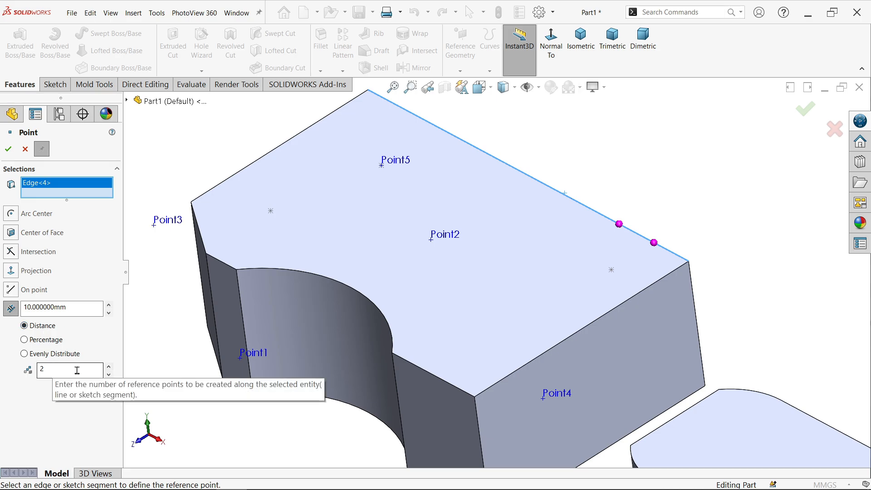
click(109, 367)
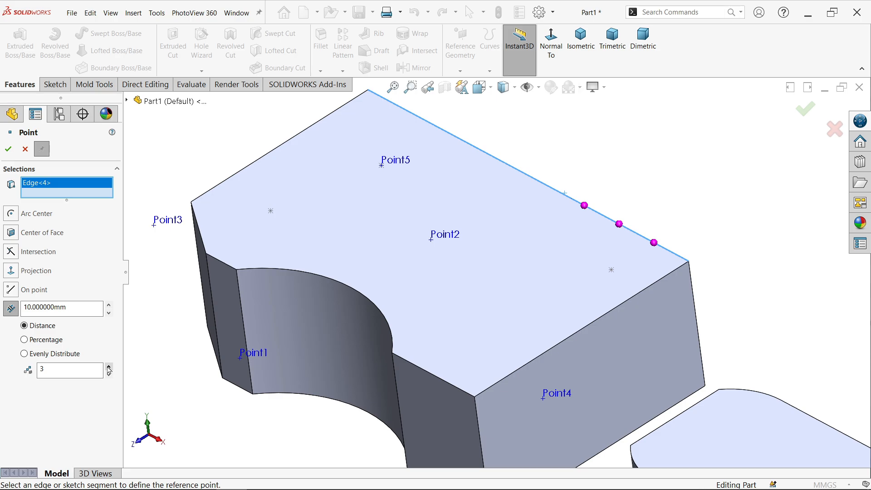
click(109, 367)
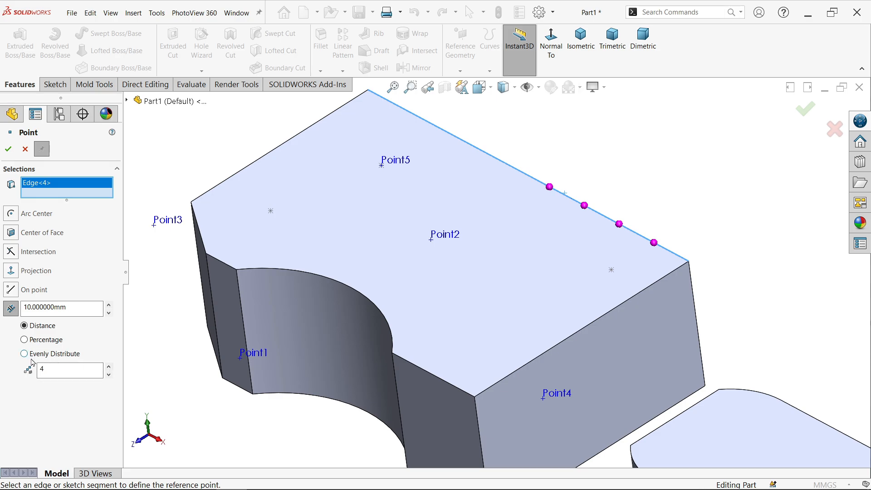
click(24, 354)
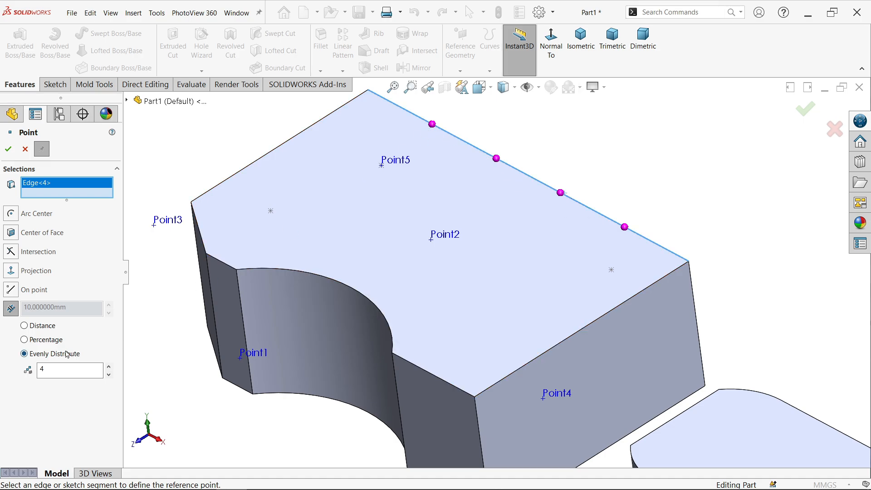
Step: Switch to Percentage placement: one point at 50% along the top edge
click(25, 339)
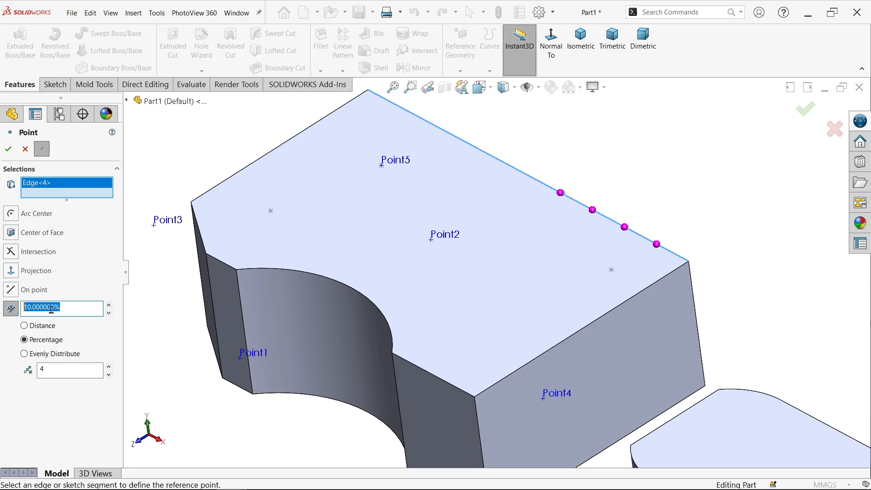
text(20.000000%)
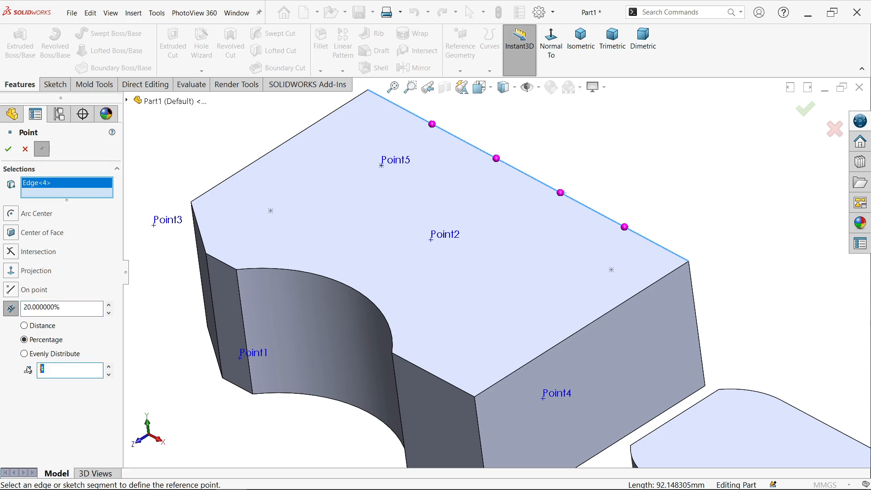
text(1)
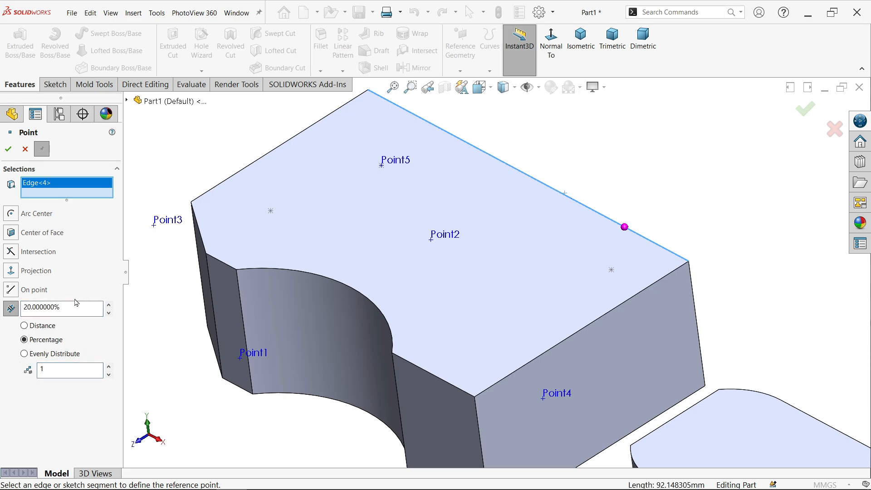
text(50)
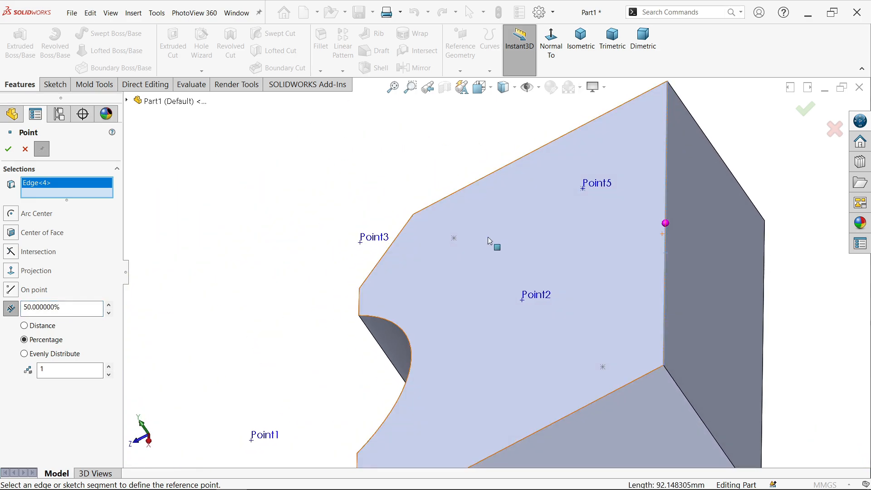
Step: In isometric view, evenly distribute three points along the top edge and confirm
click(581, 40)
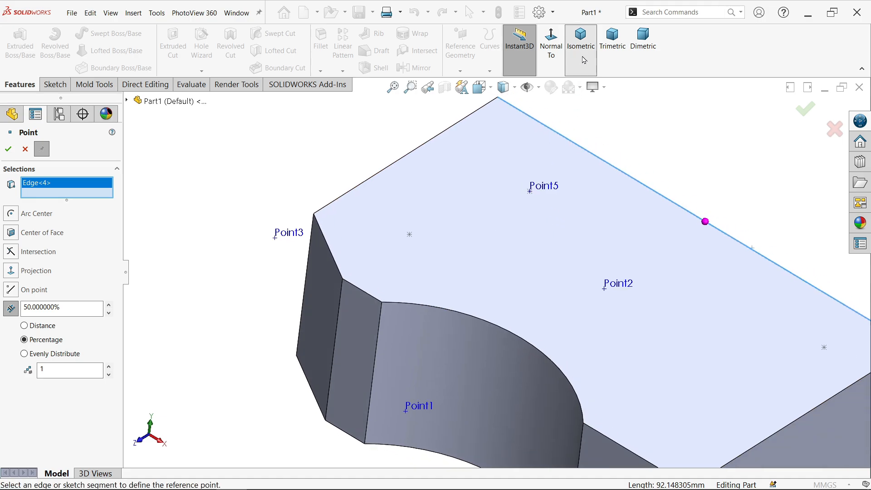
click(580, 44)
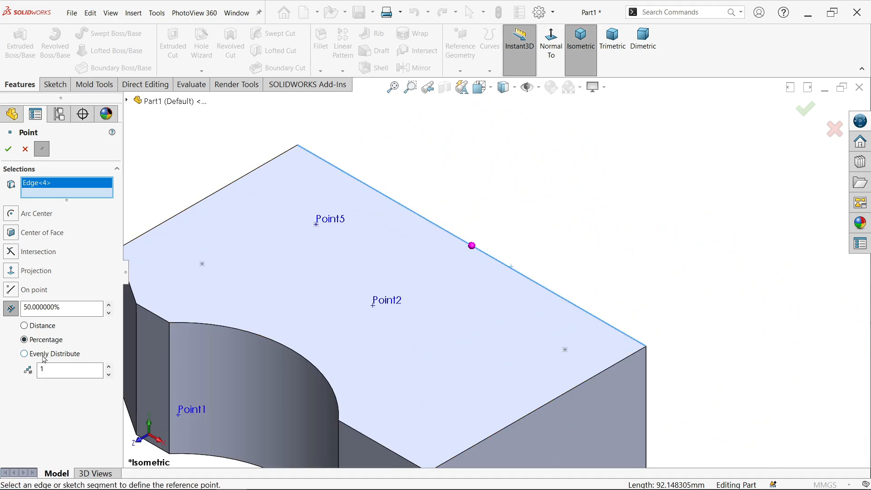
click(24, 354)
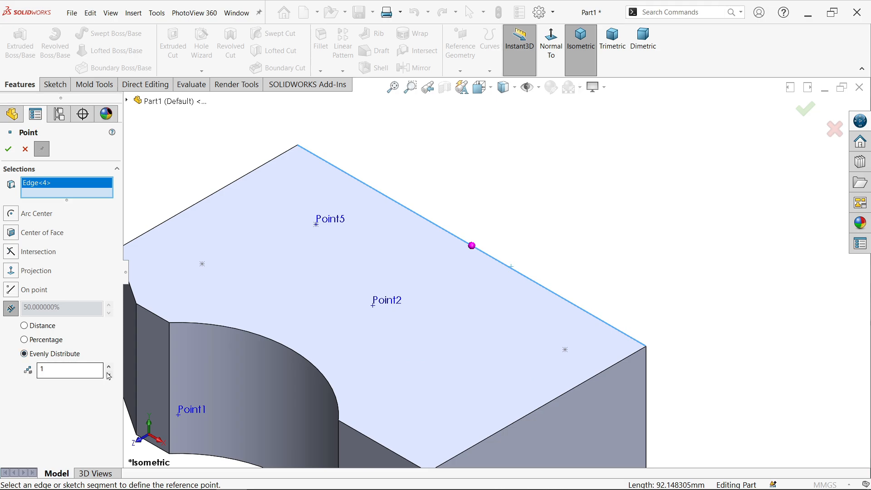
click(109, 367)
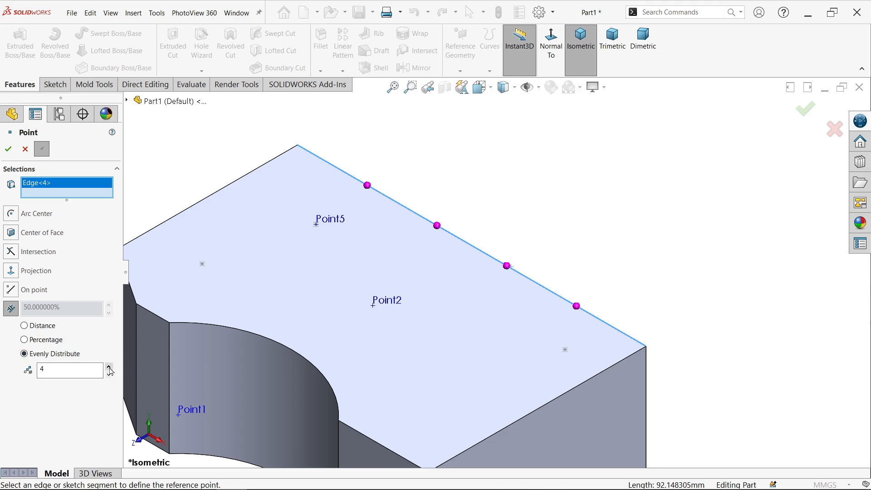
click(110, 366)
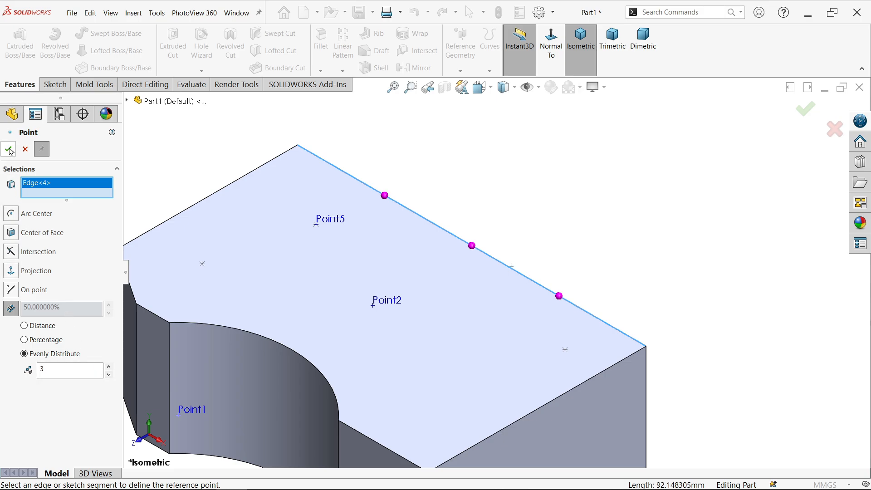
click(8, 149)
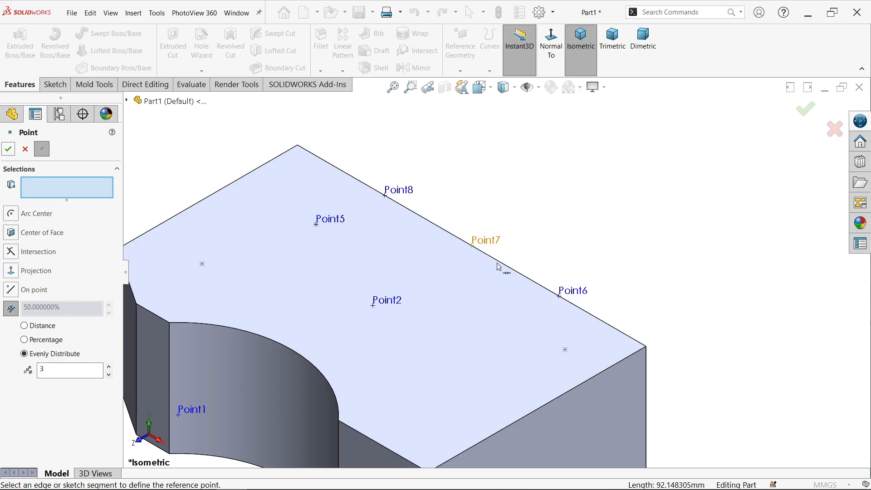
mouse_move(470, 249)
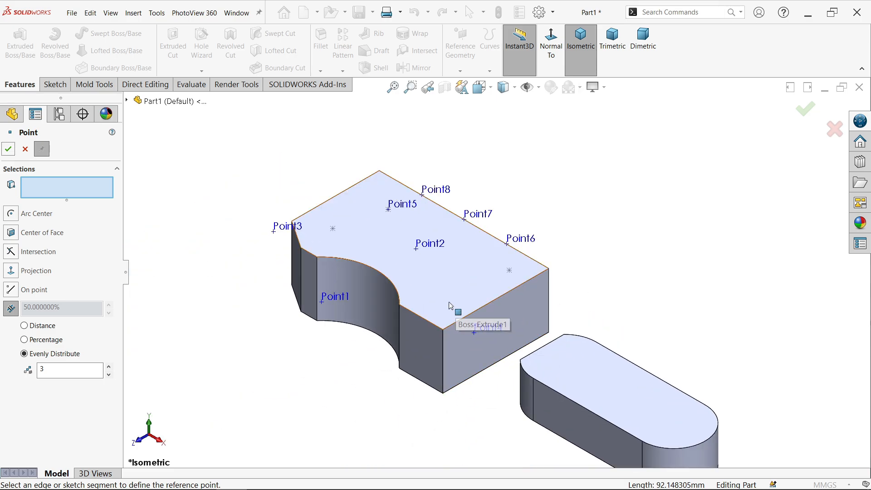
mouse_move(422, 293)
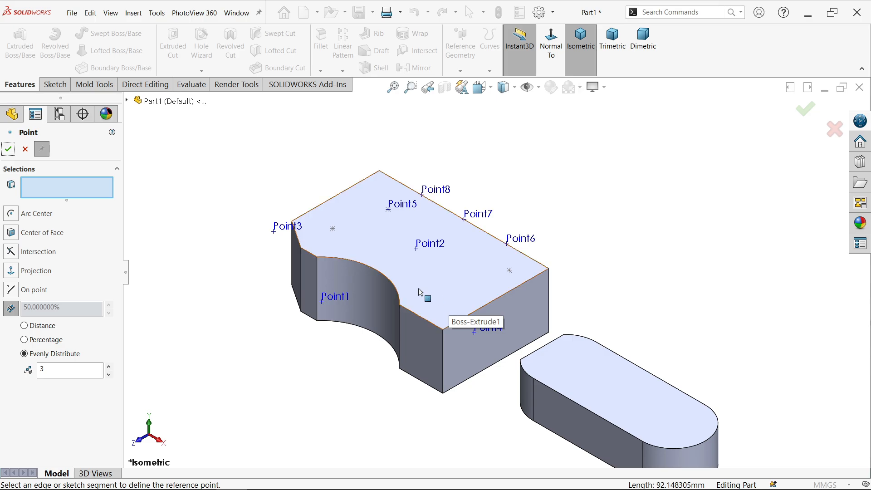